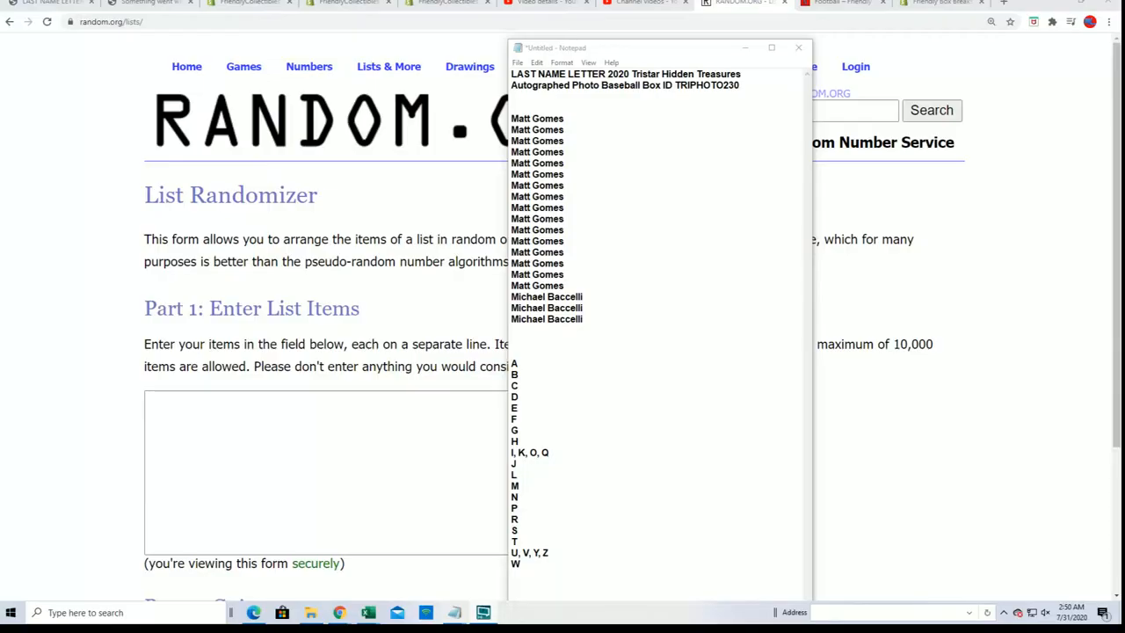
Copy the nineteen owner names from the notes into the Part 1 list field.
drag(513, 130, 582, 319)
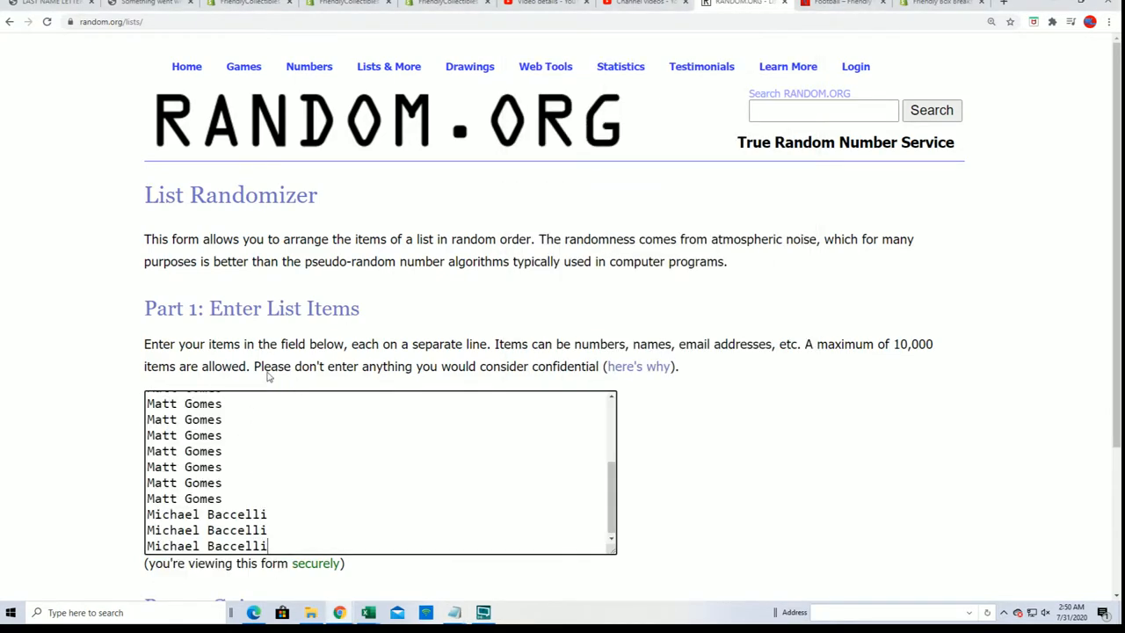
scroll(down, 3)
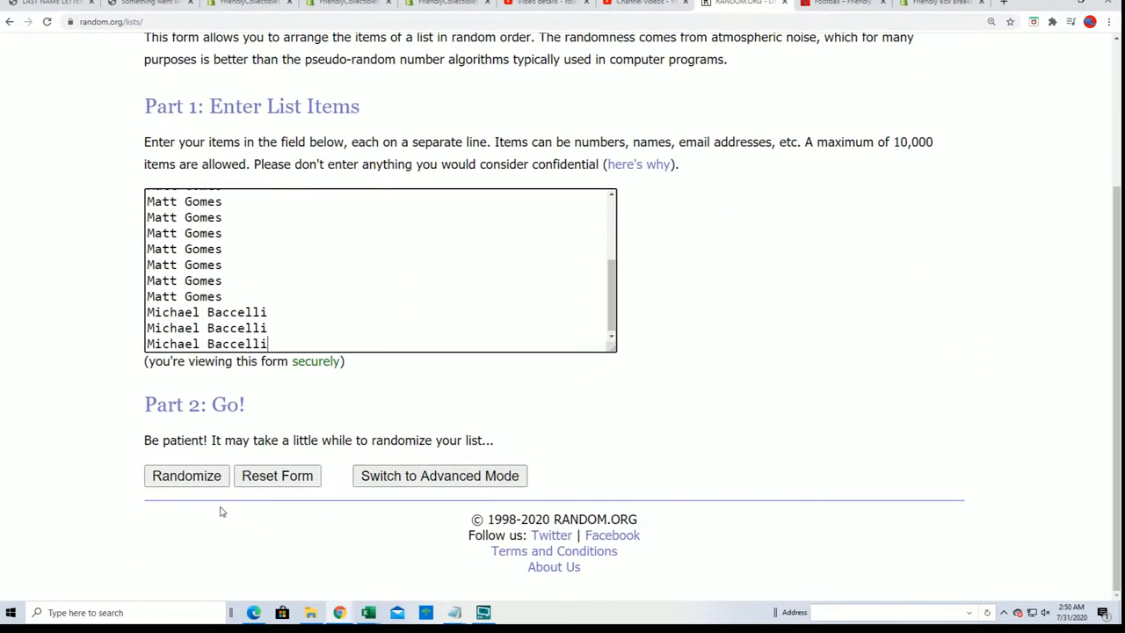
Randomize the 19 owner names seven times to get the final shuffled order.
click(186, 475)
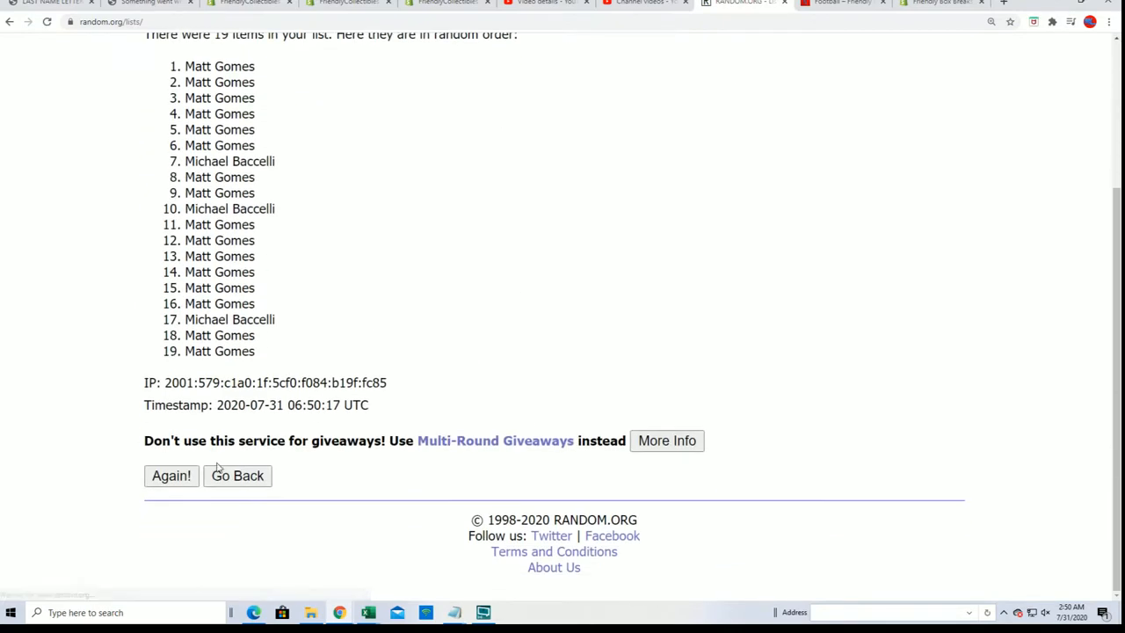
click(171, 474)
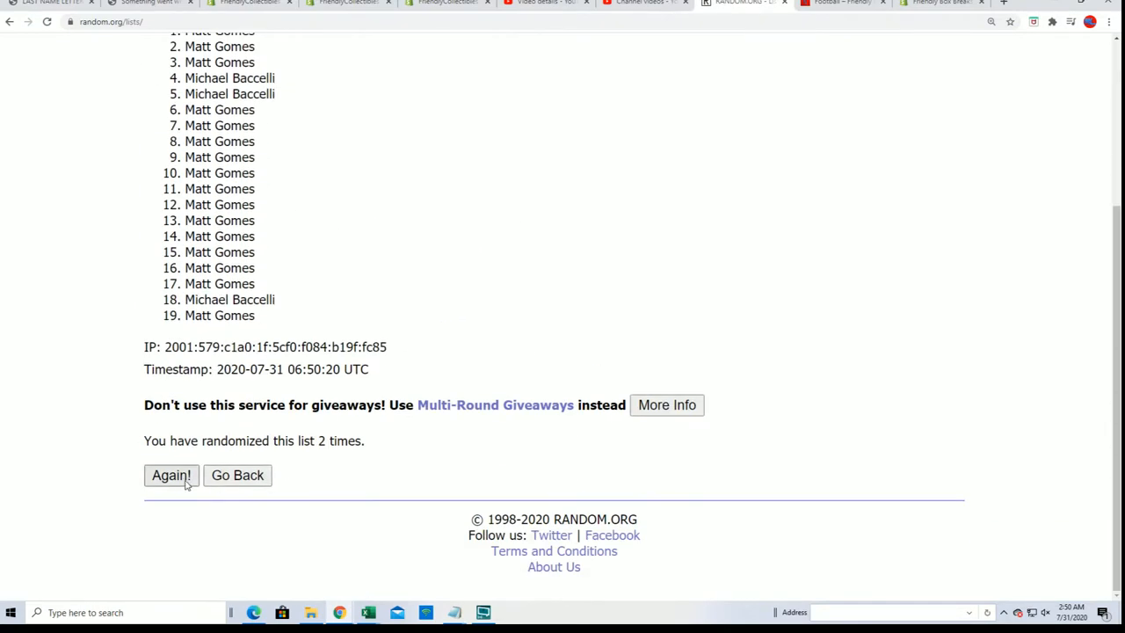
click(171, 475)
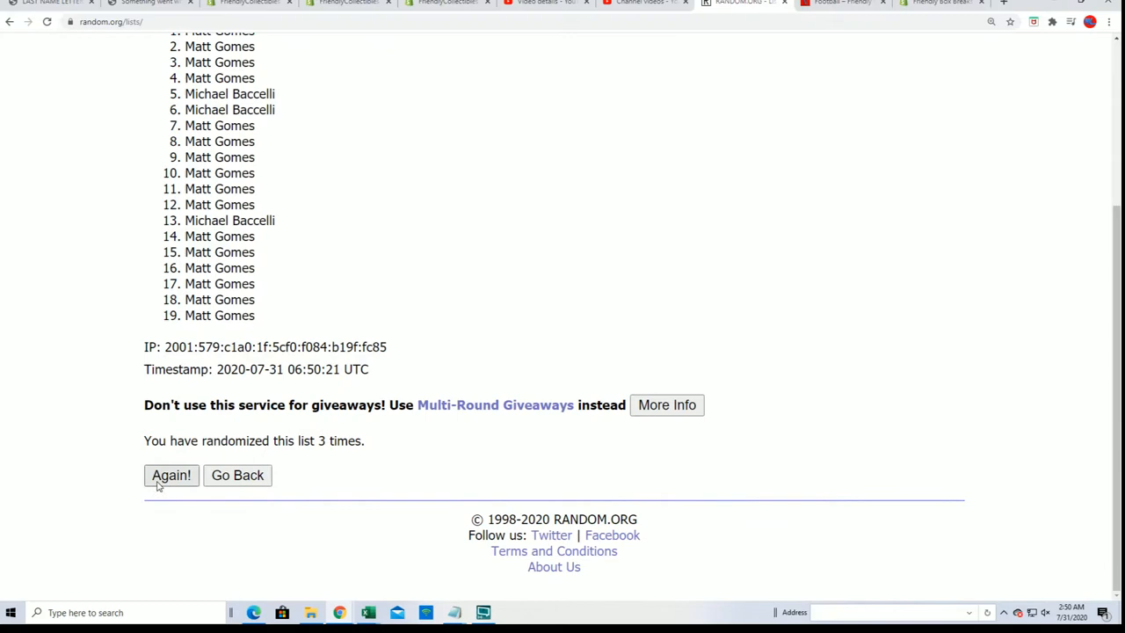
mouse_move(173, 488)
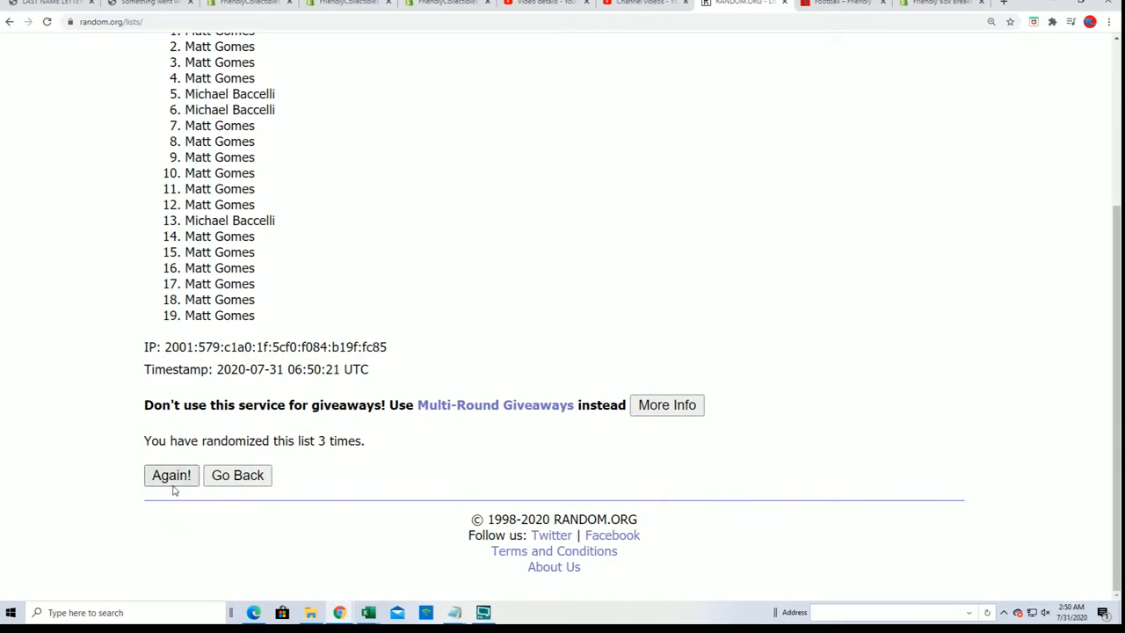
click(171, 474)
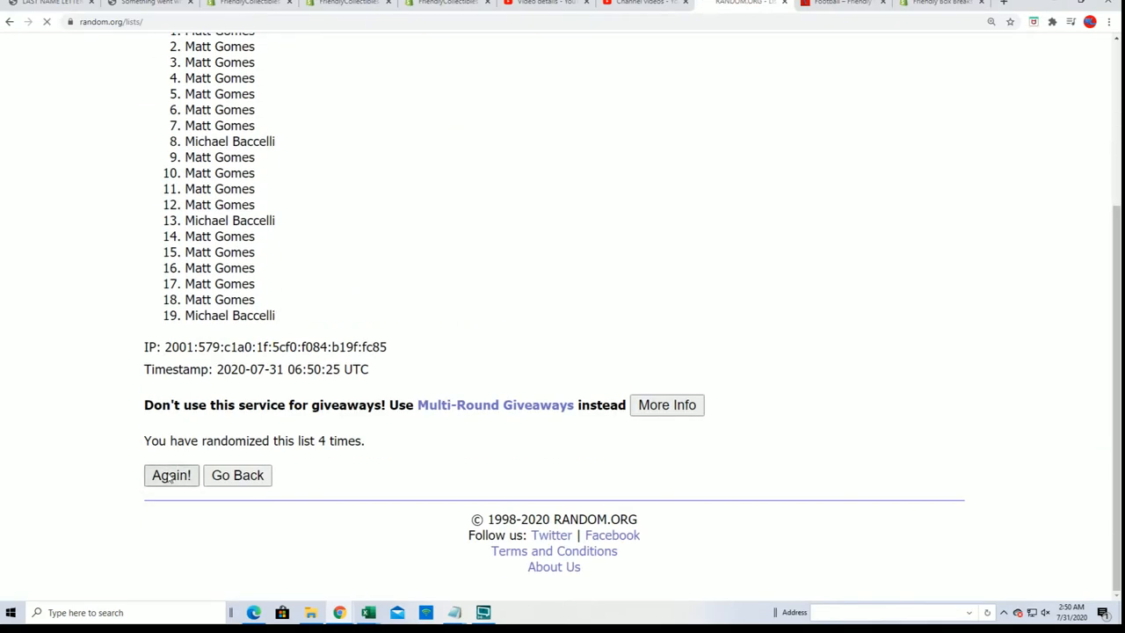
click(170, 475)
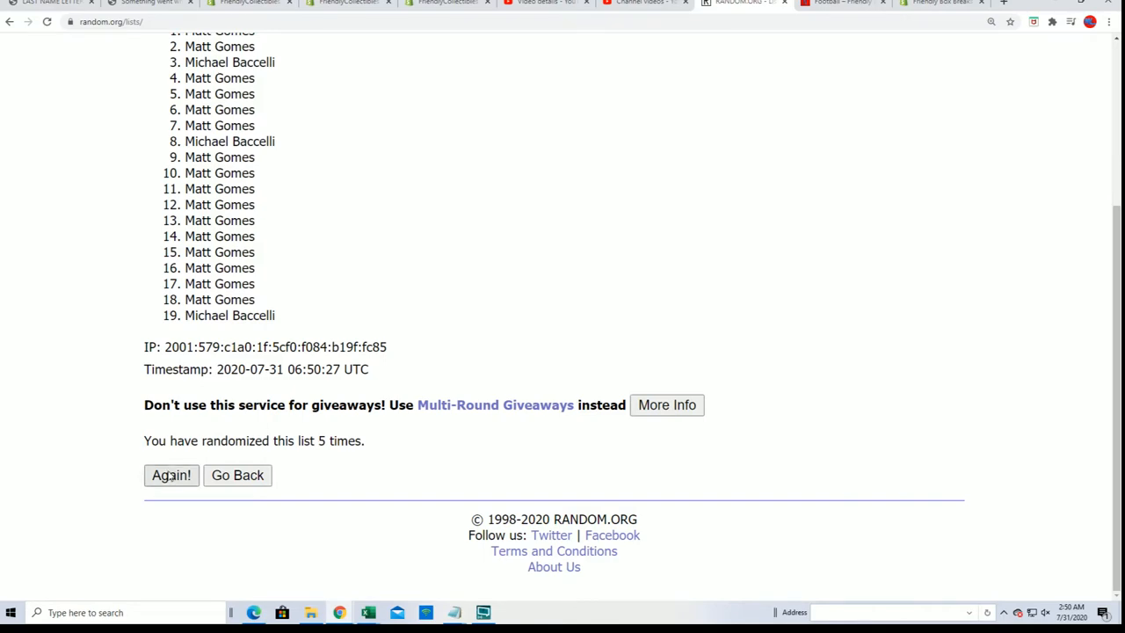
click(171, 474)
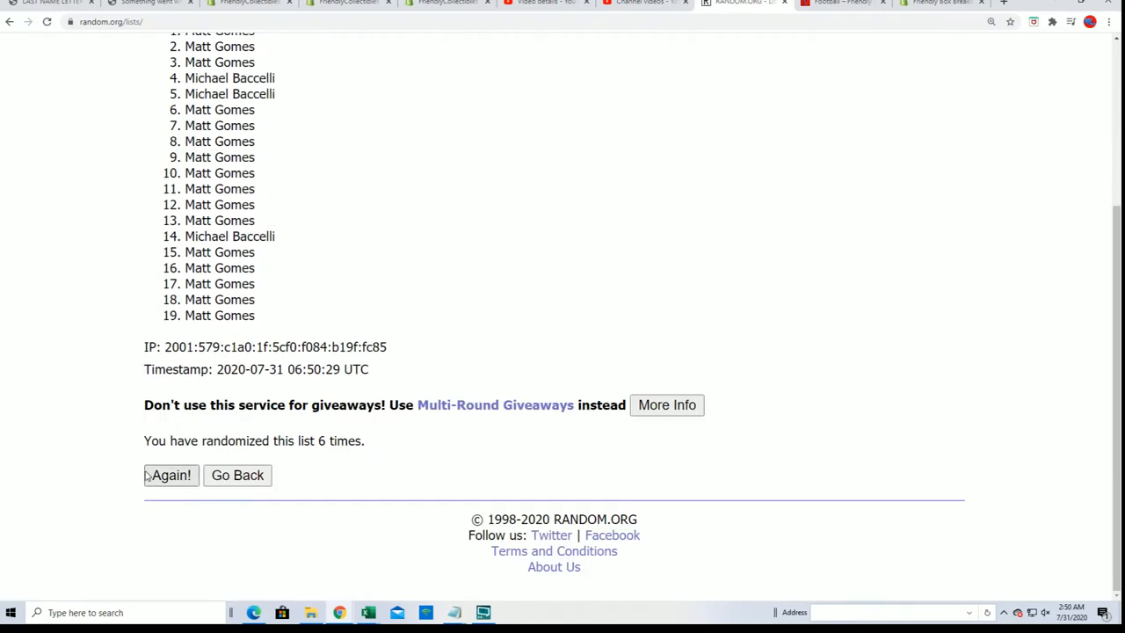
click(171, 474)
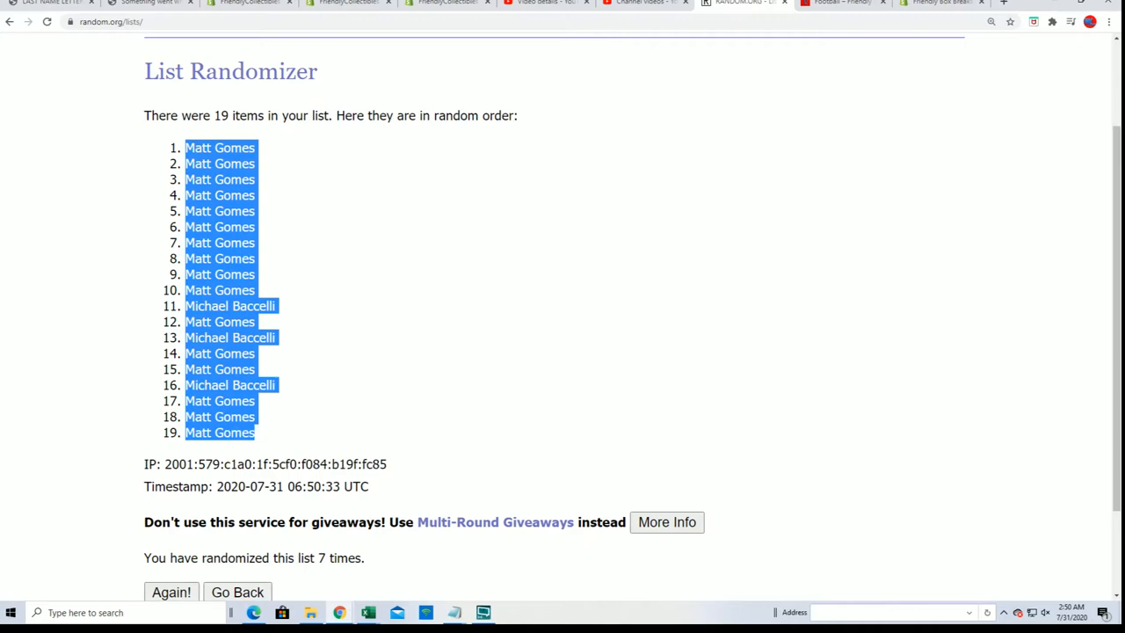
Paste the shuffled owner names as plain text under Owner in column A of the Excel sheet.
click(369, 612)
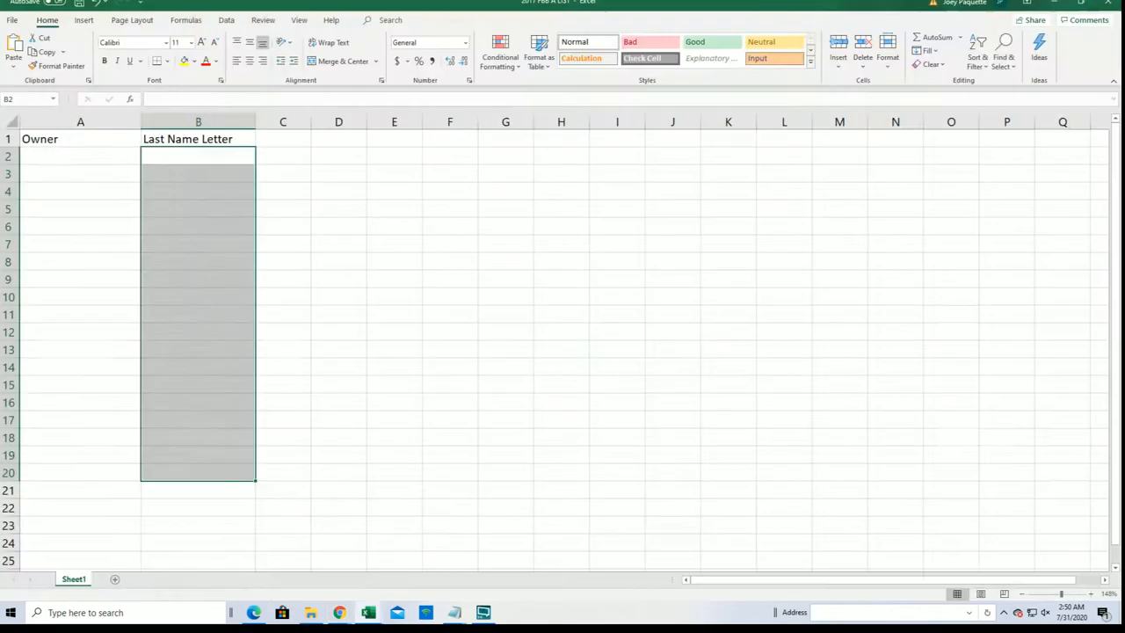
click(81, 156)
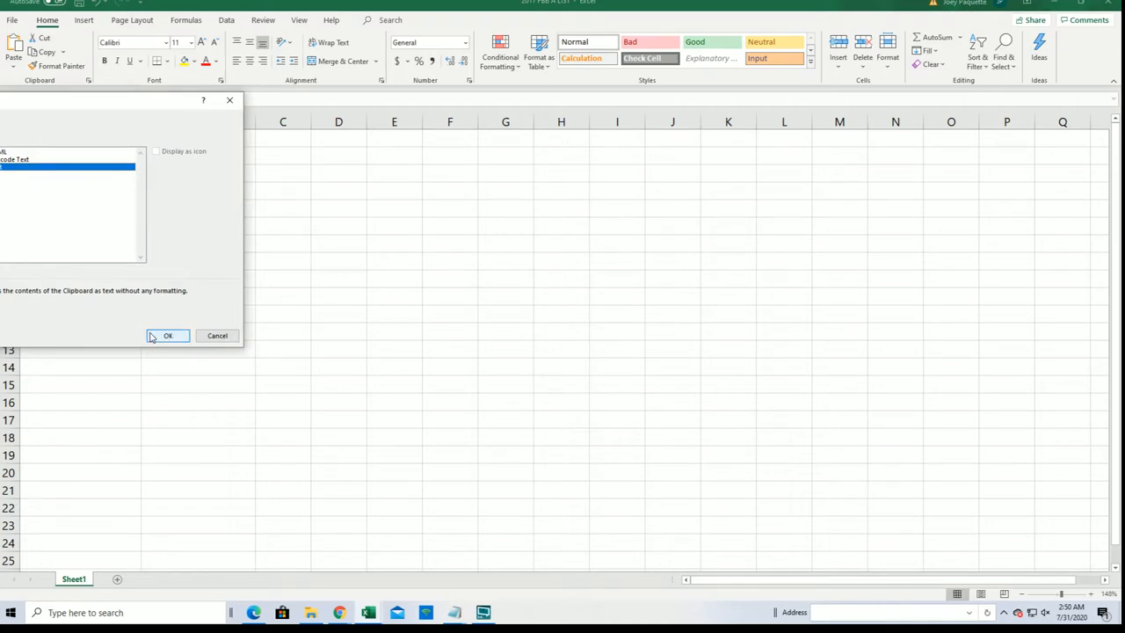
click(167, 334)
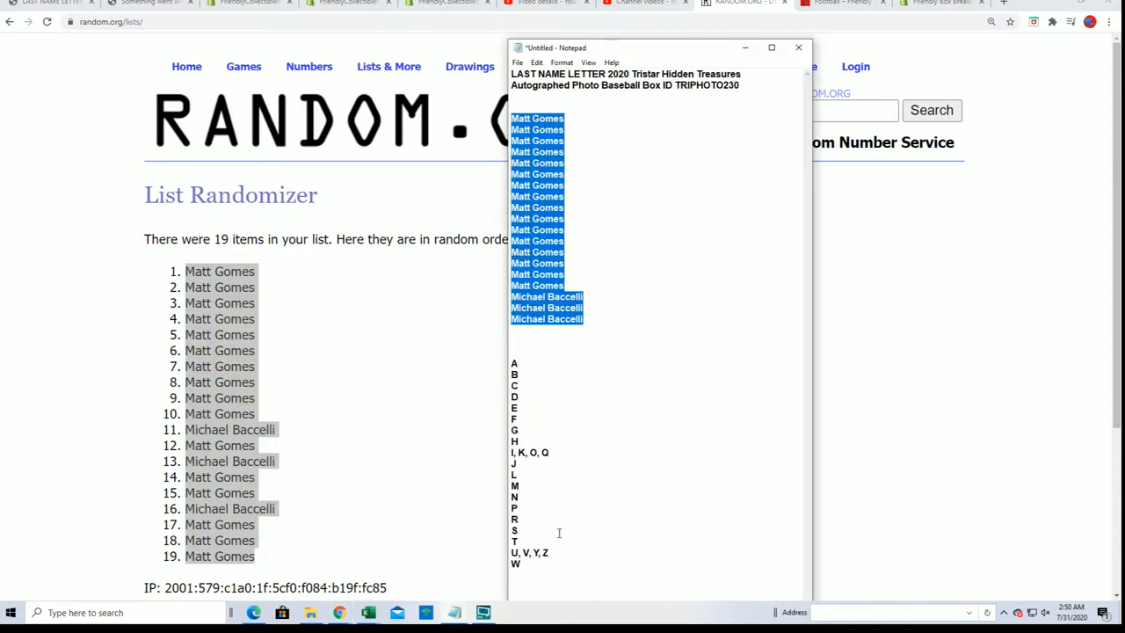
Start a fresh List Randomizer form holding the last-name letter groups.
right_click(559, 533)
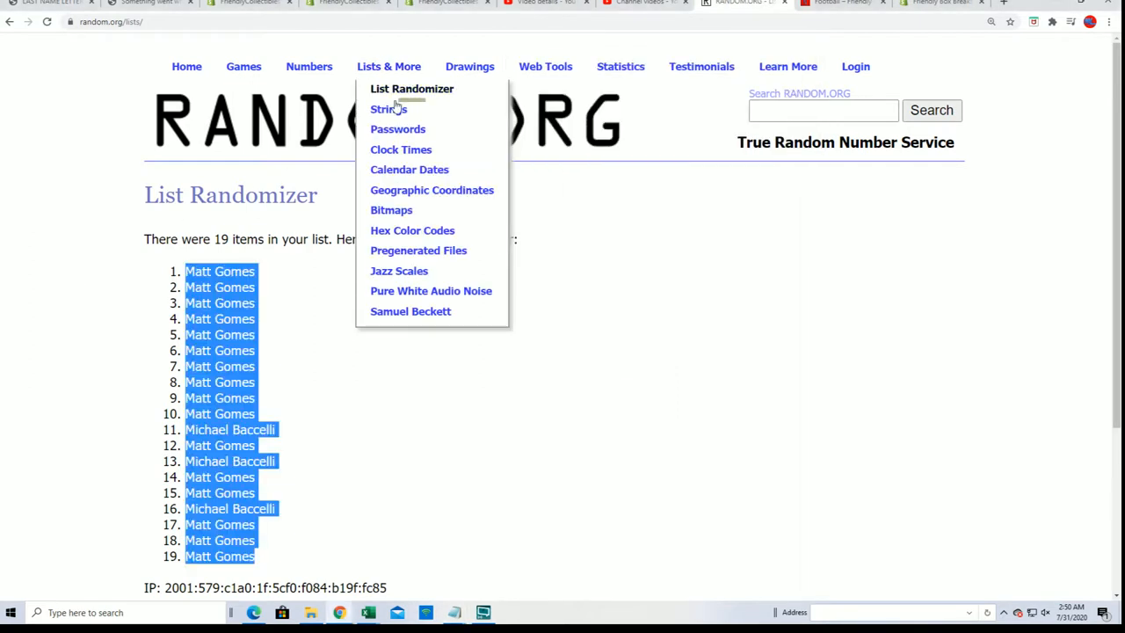
click(412, 88)
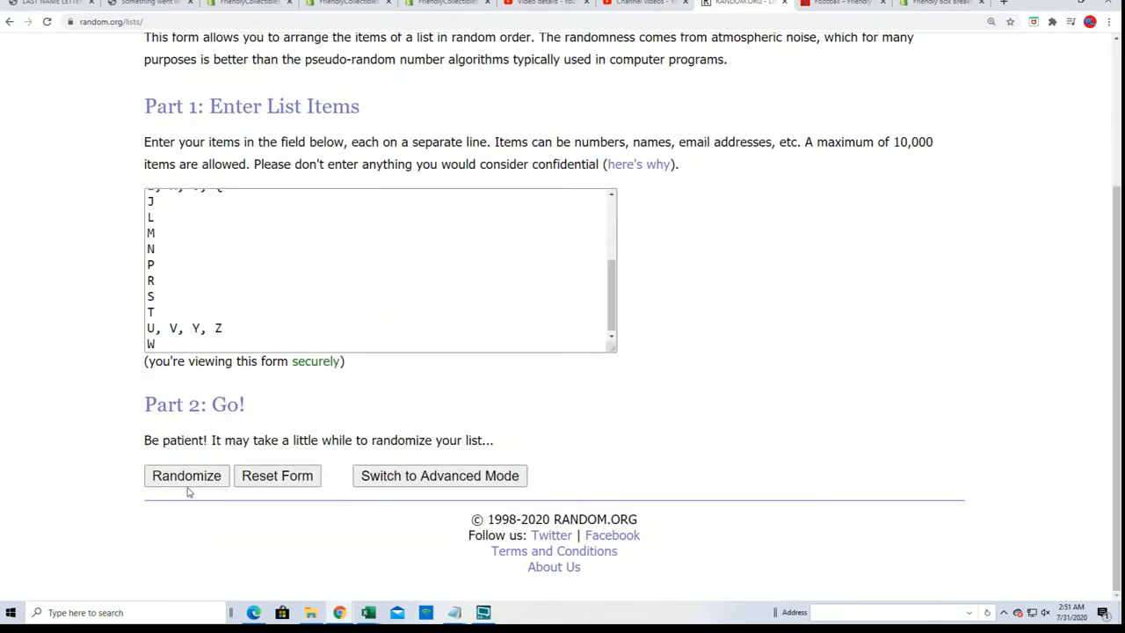
Randomize the last-name letter groups seven times to get the final shuffled order.
click(186, 474)
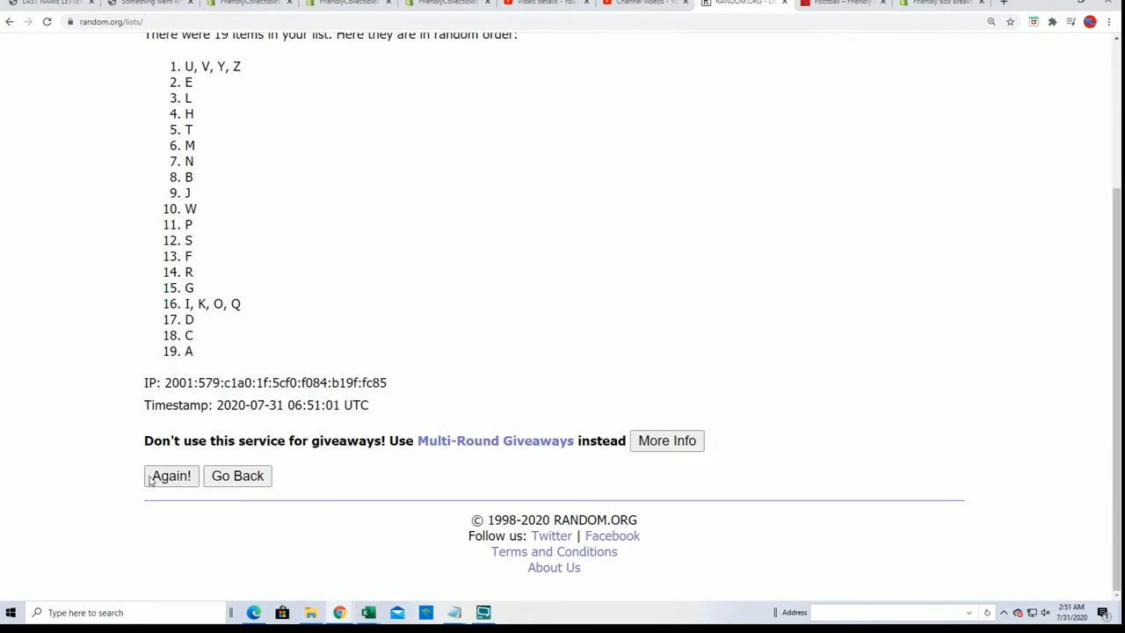
click(171, 474)
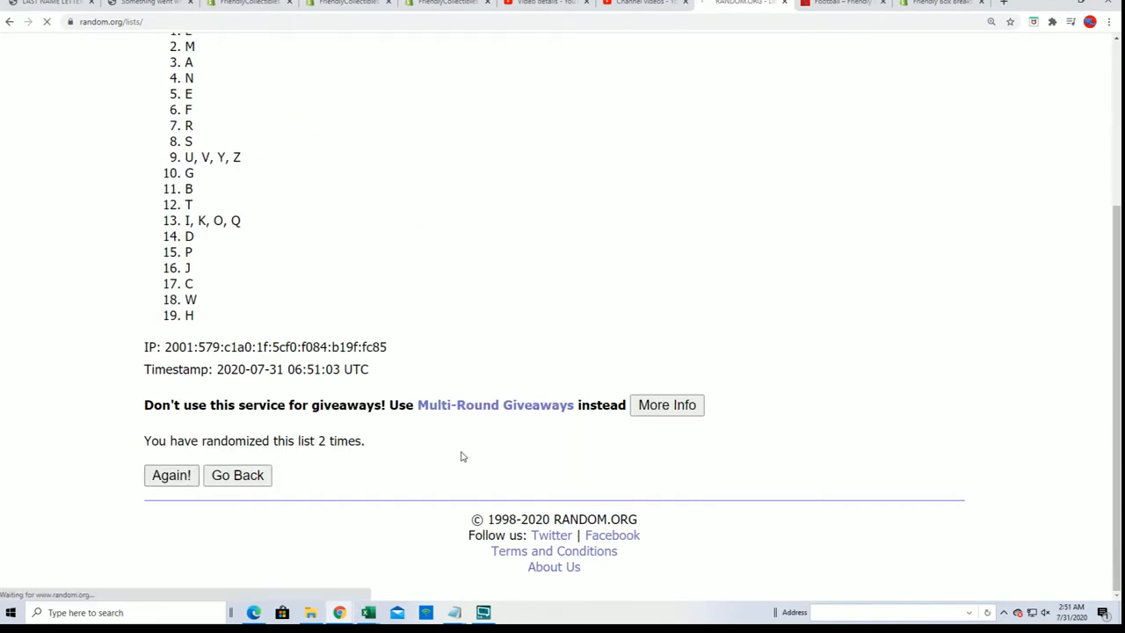
click(170, 474)
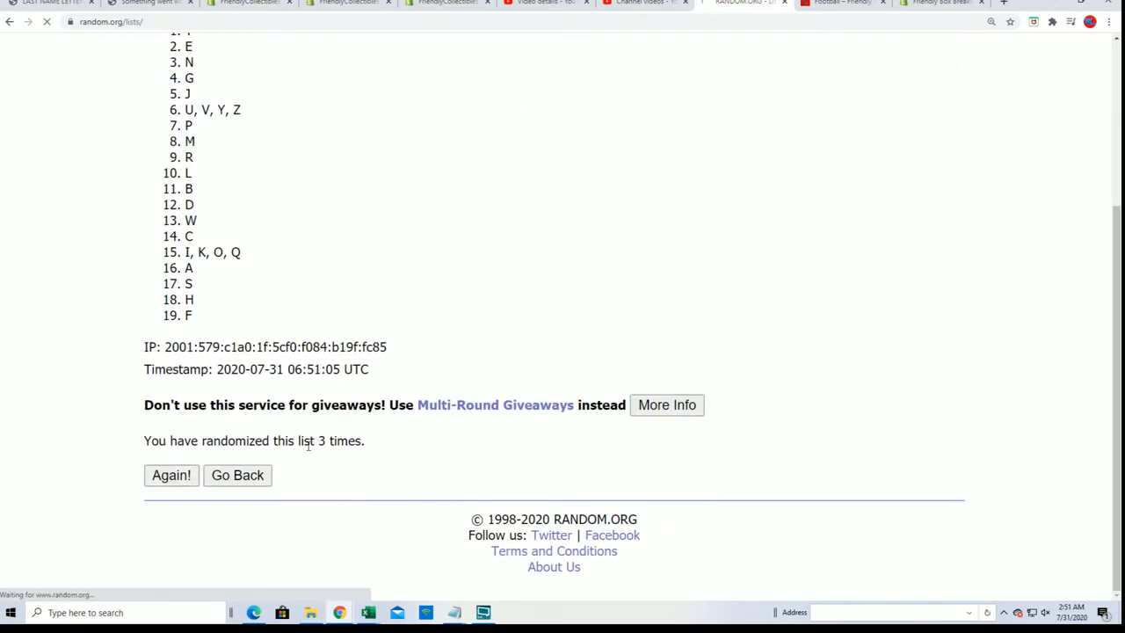
click(170, 475)
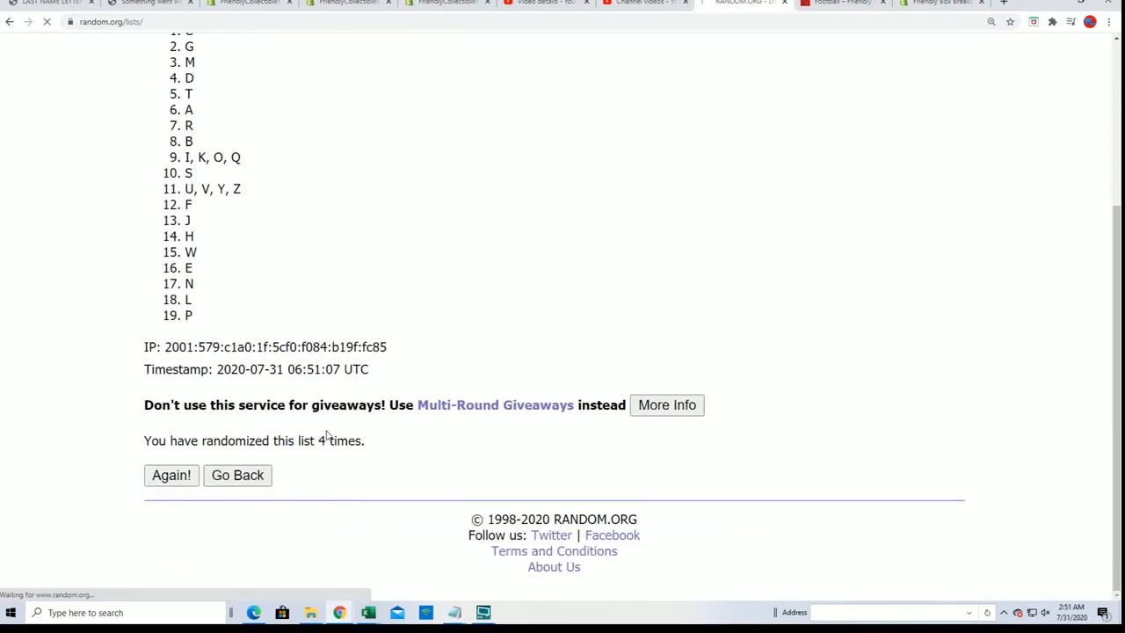
click(170, 475)
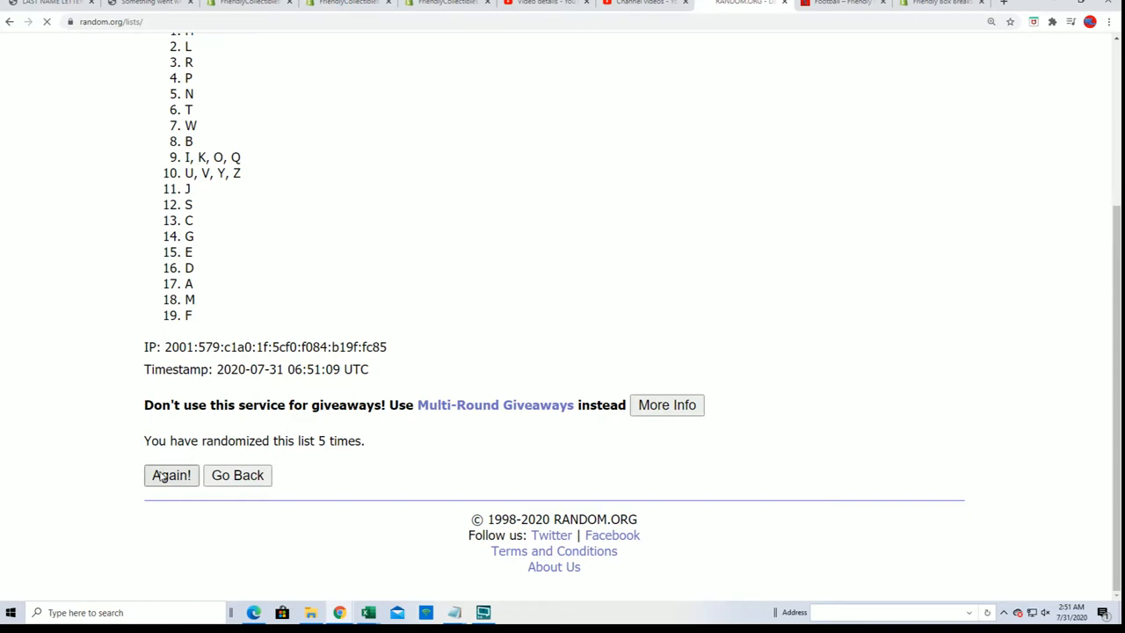
click(170, 474)
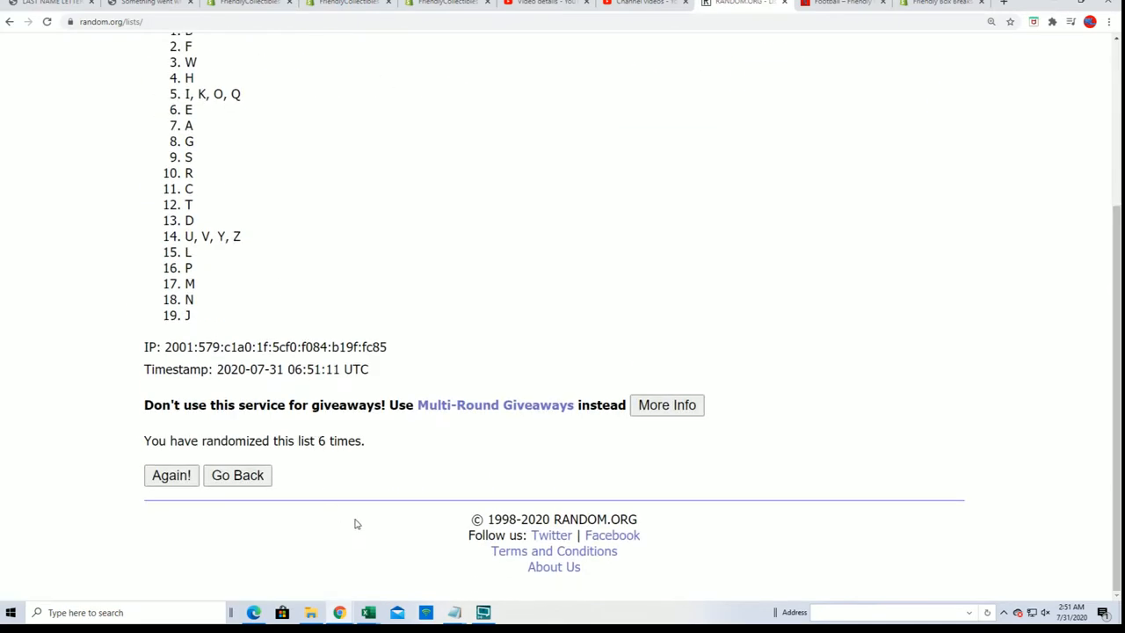
click(170, 474)
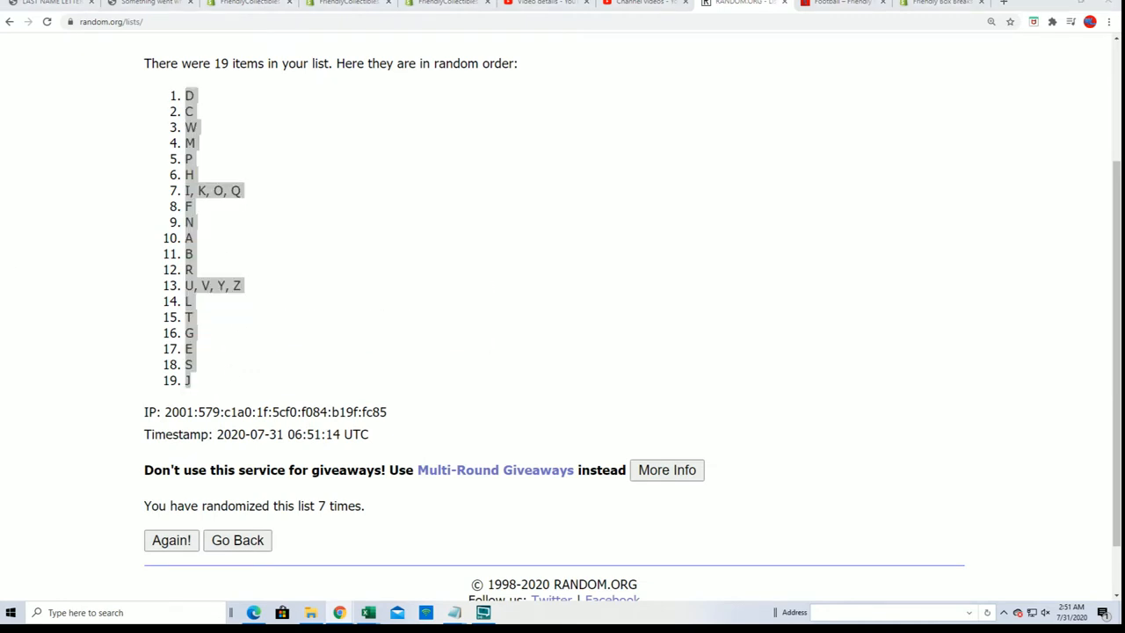
Paste the shuffled letters as text into column B beside the owner names in Excel.
click(369, 611)
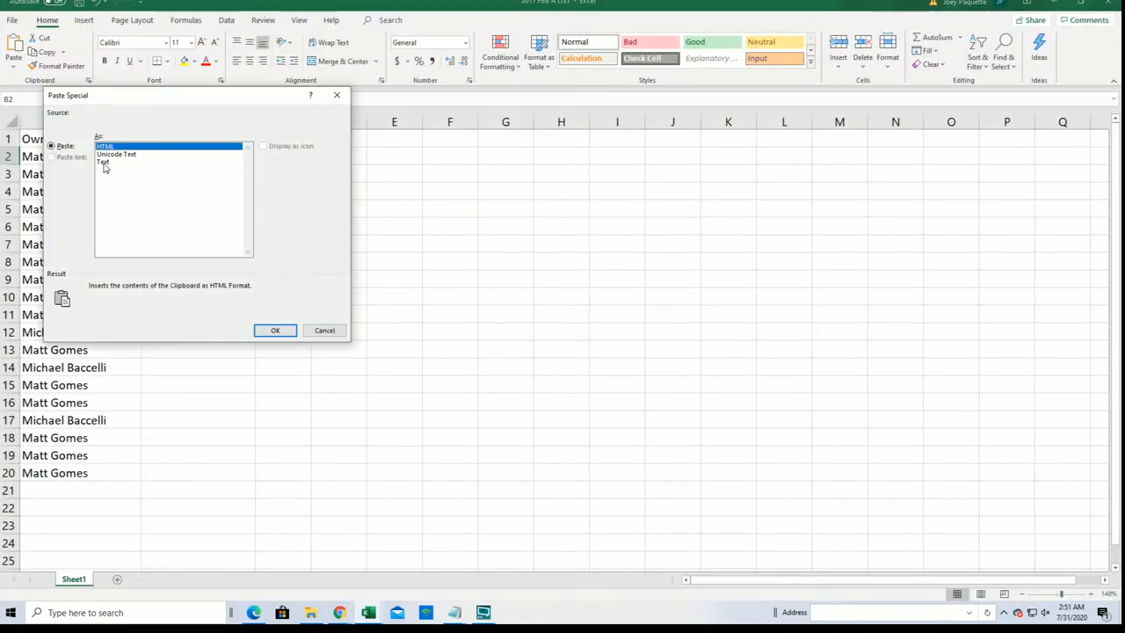
click(274, 331)
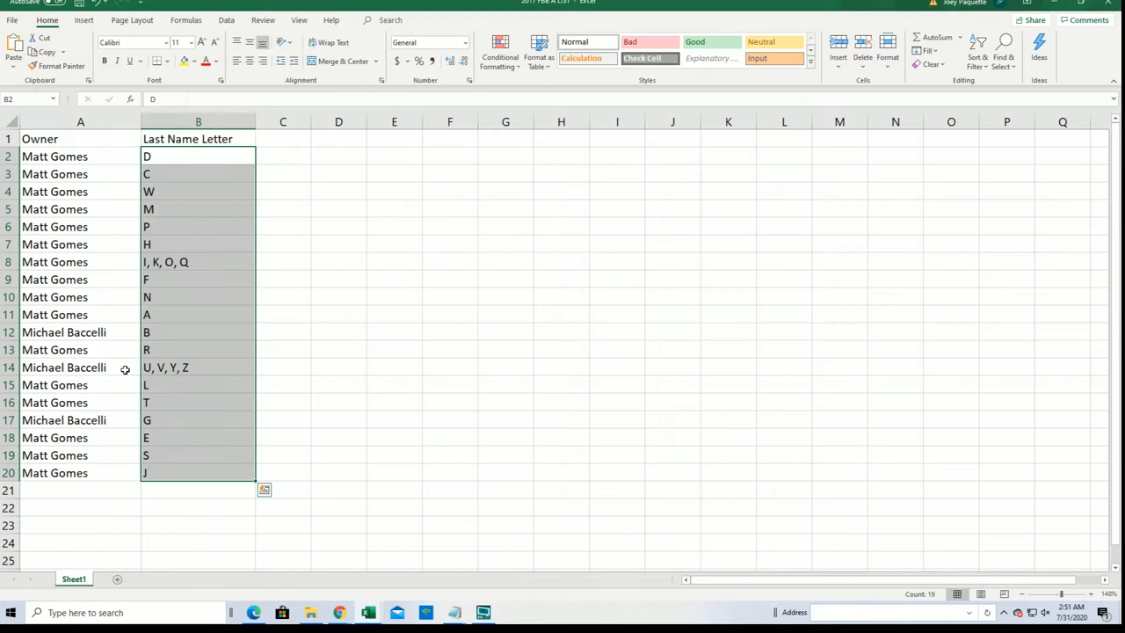